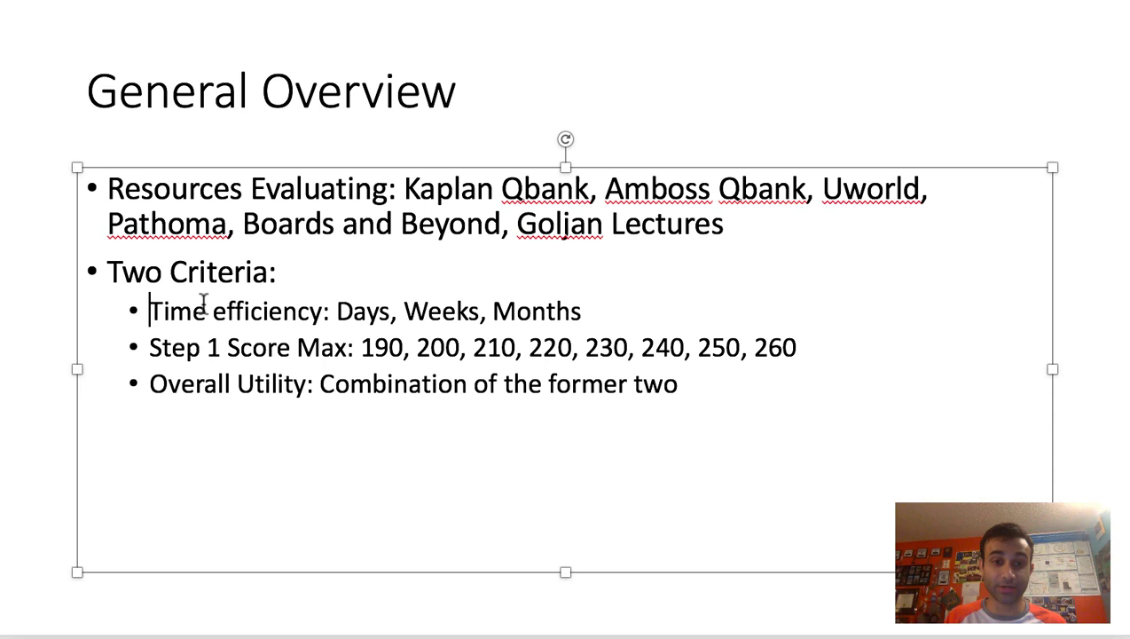
# Advance from the General Overview slide to the Time slide with its Days–Weeks–Months scale
pyautogui.moveTo(149, 310); pyautogui.dragTo(325, 310)
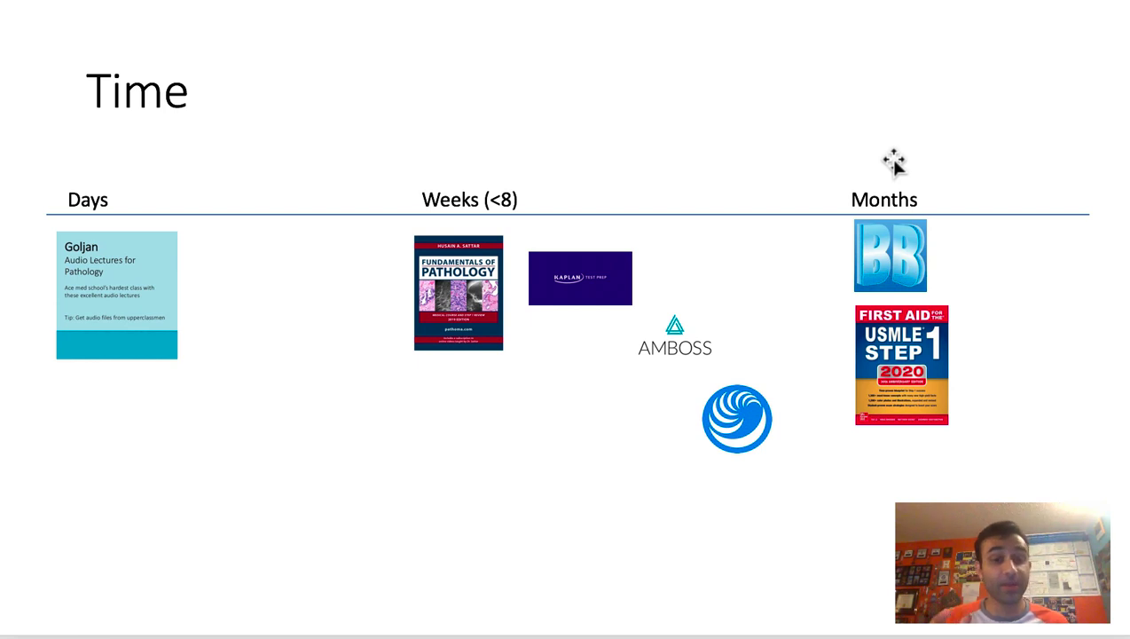
pyautogui.moveTo(189, 387)
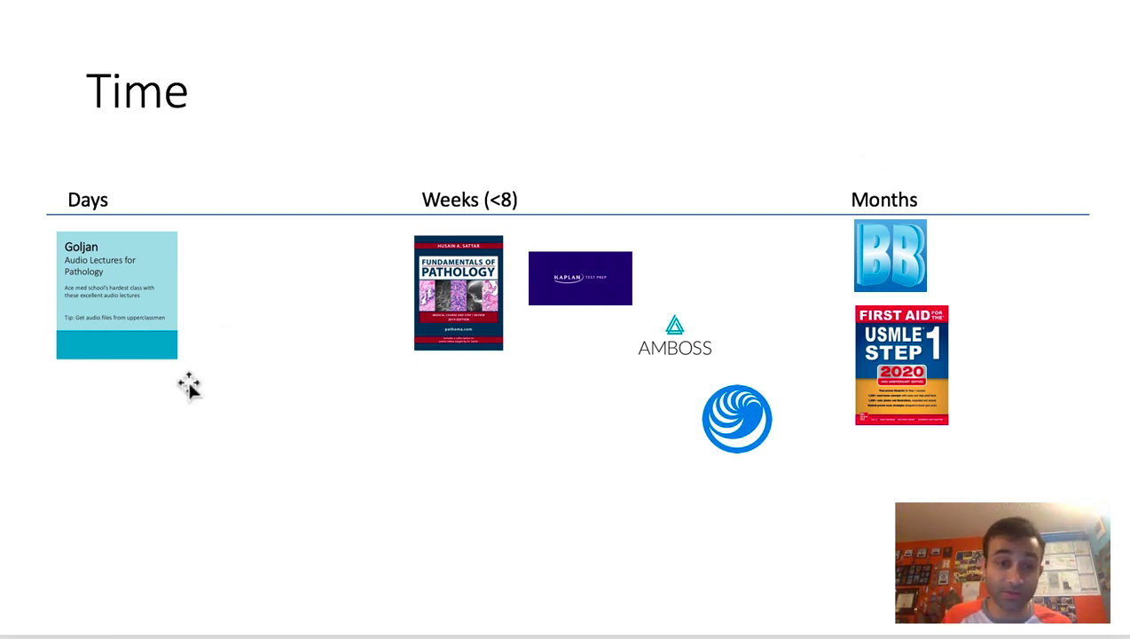
pyautogui.moveTo(190, 353)
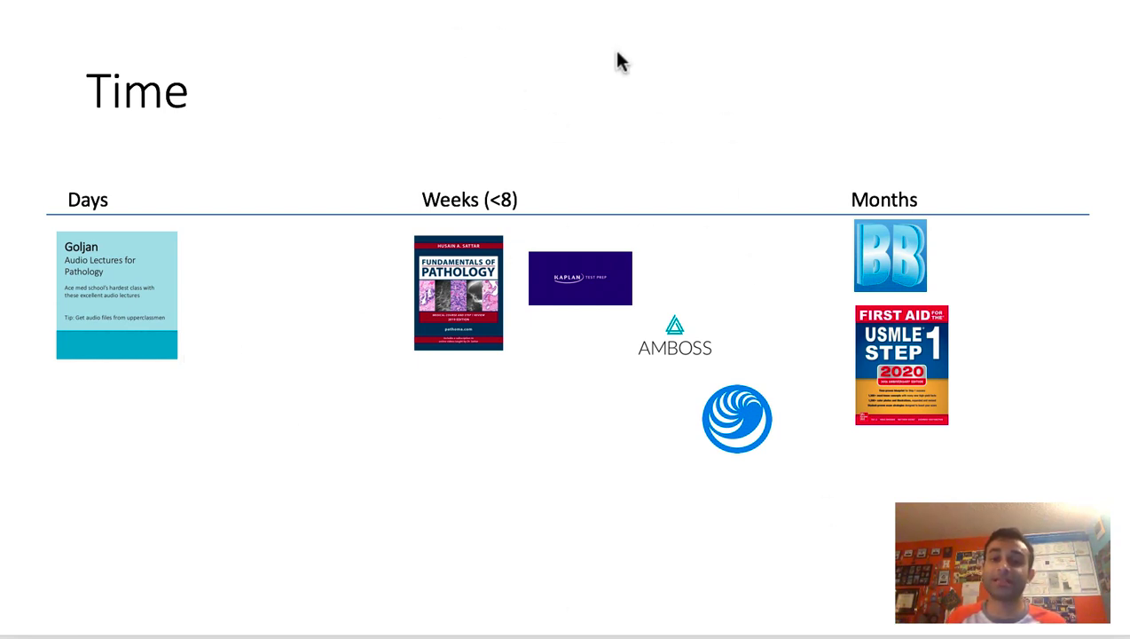
pyautogui.moveTo(630, 140)
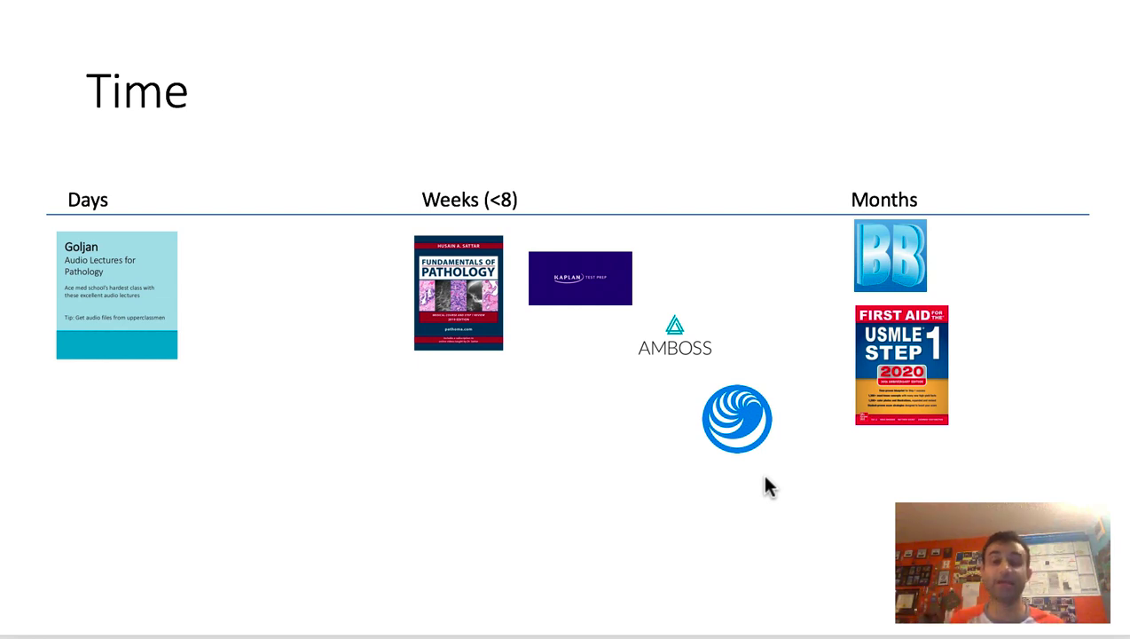
pyautogui.moveTo(536, 238)
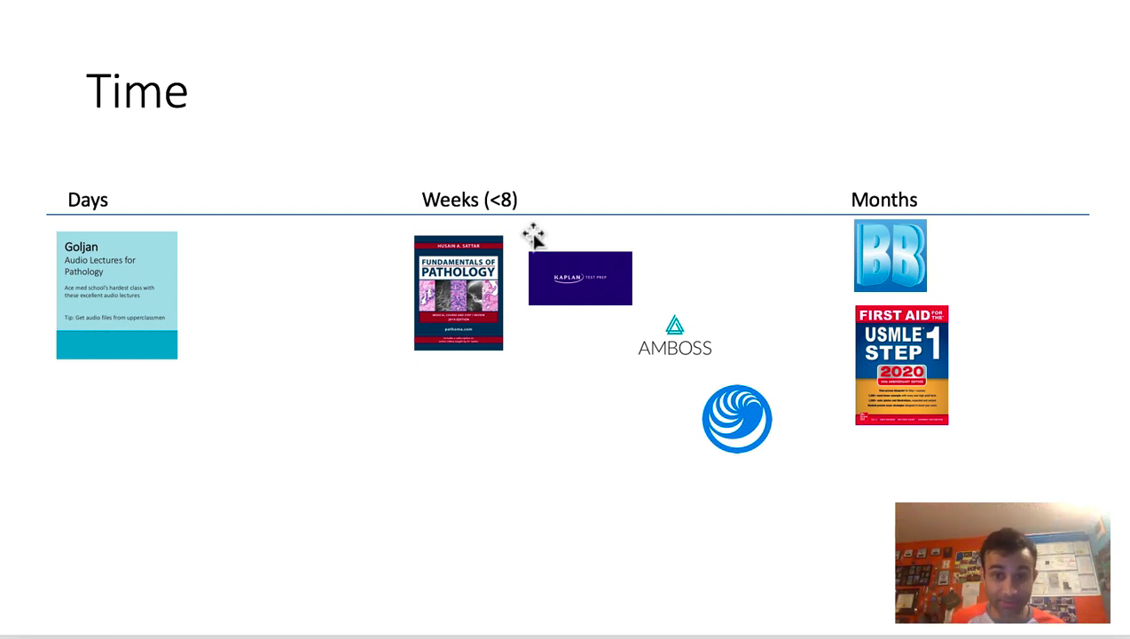
pyautogui.moveTo(547, 328)
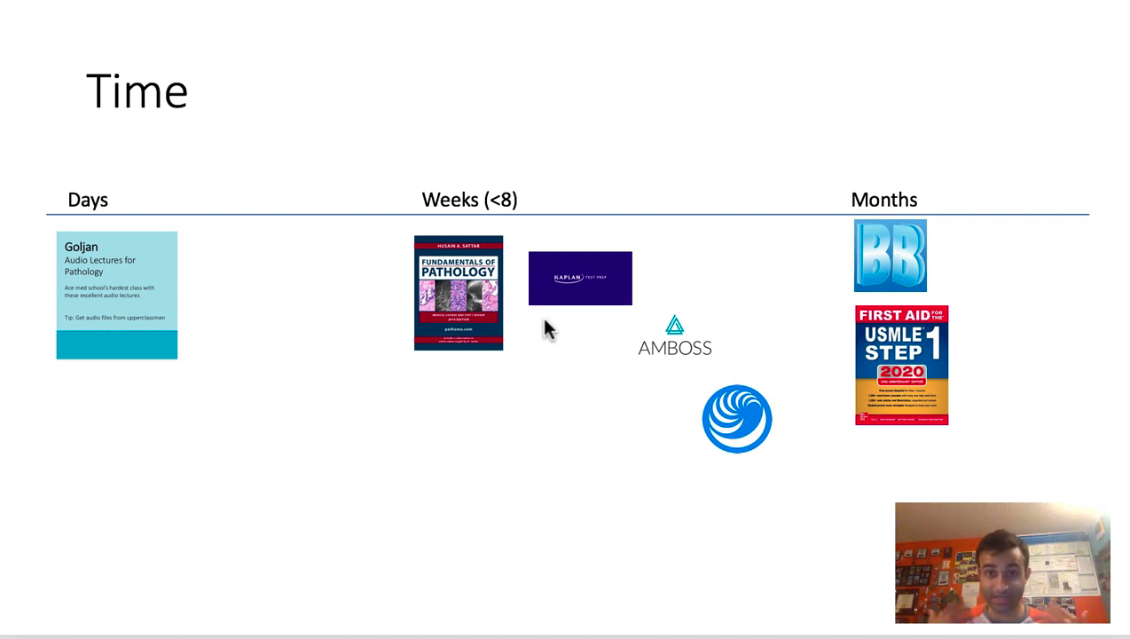
pyautogui.moveTo(701, 422)
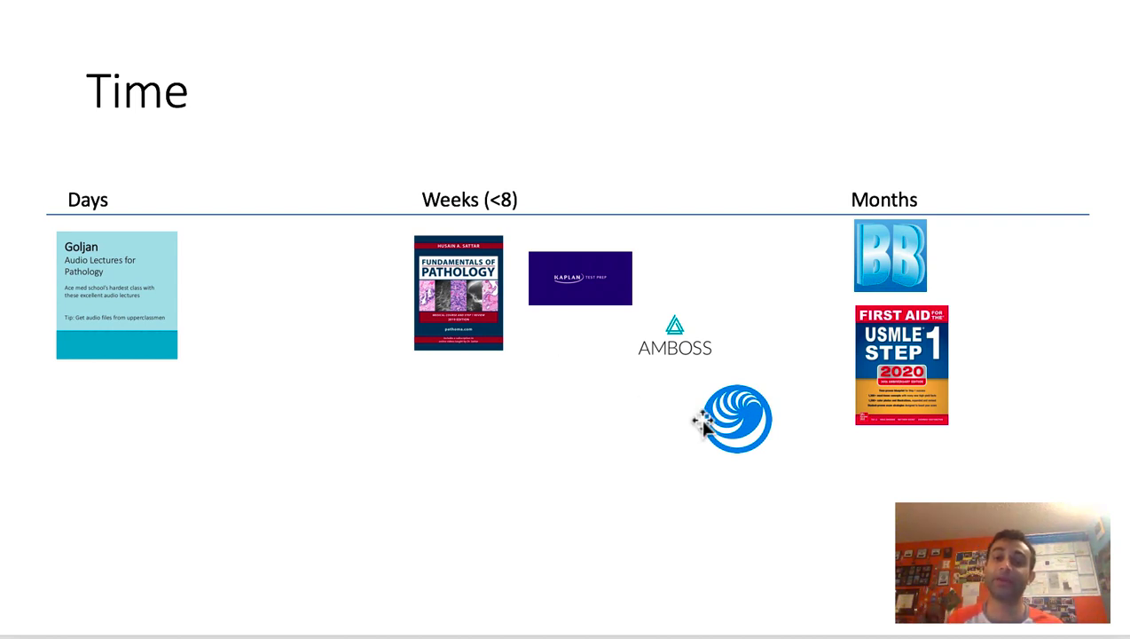
pyautogui.moveTo(767, 515)
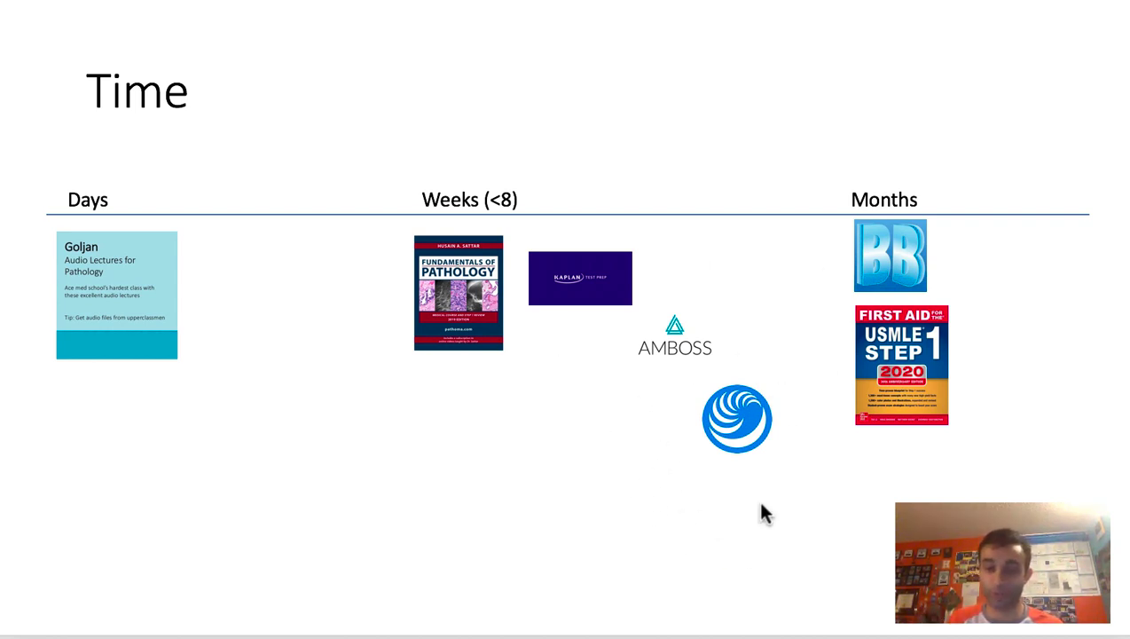
pyautogui.moveTo(742, 412)
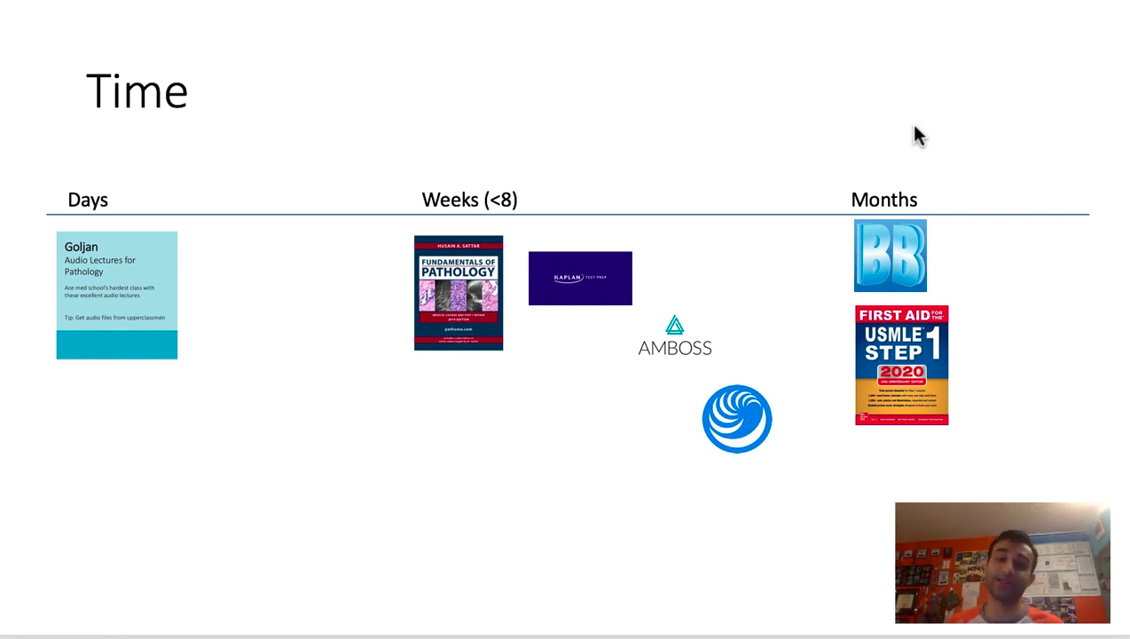
pyautogui.moveTo(944, 376)
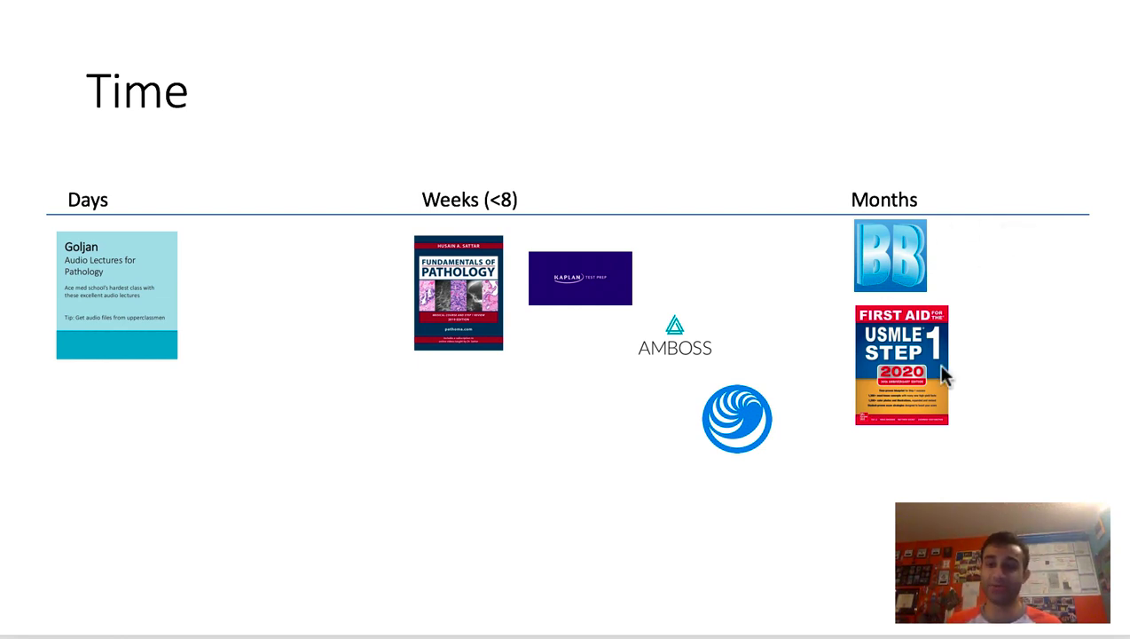
pyautogui.moveTo(1042, 454)
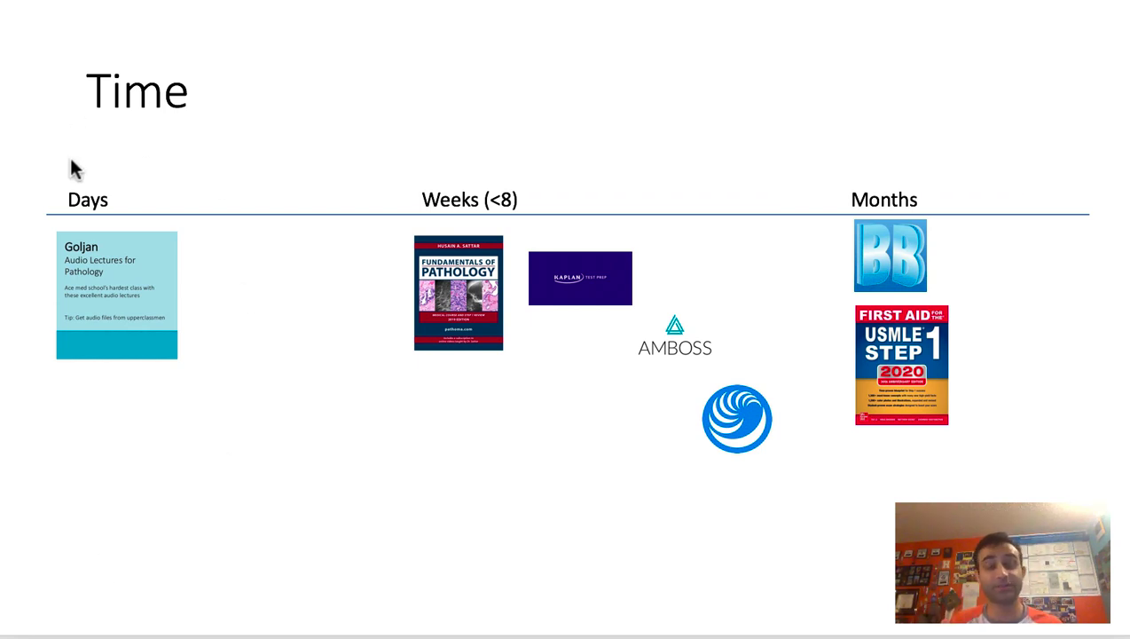
pyautogui.moveTo(367, 149)
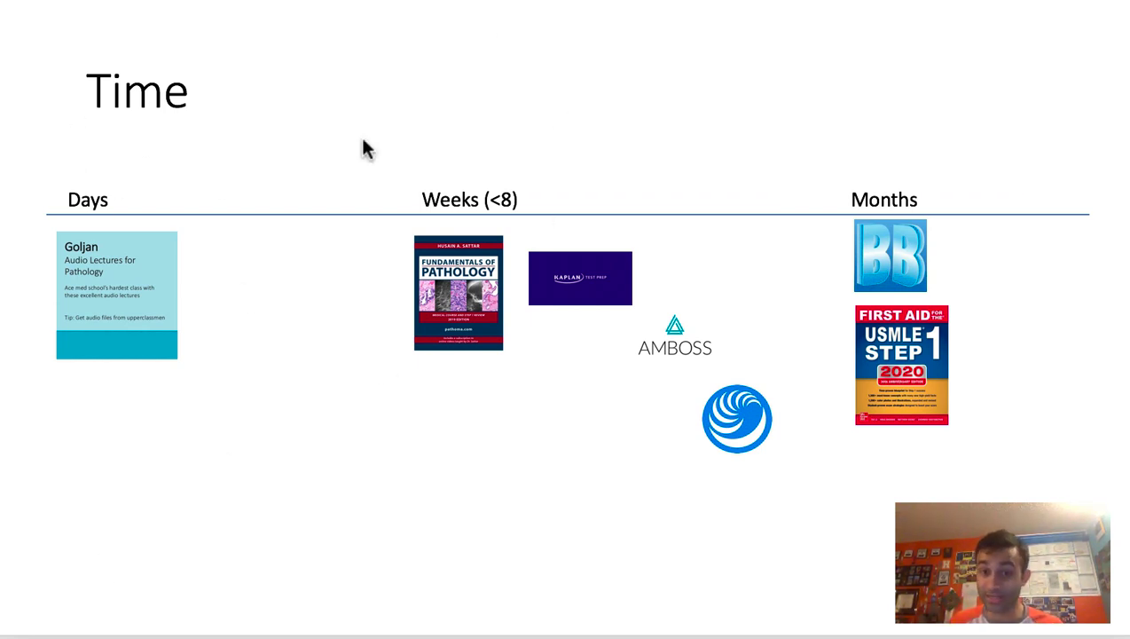
pyautogui.moveTo(470, 381)
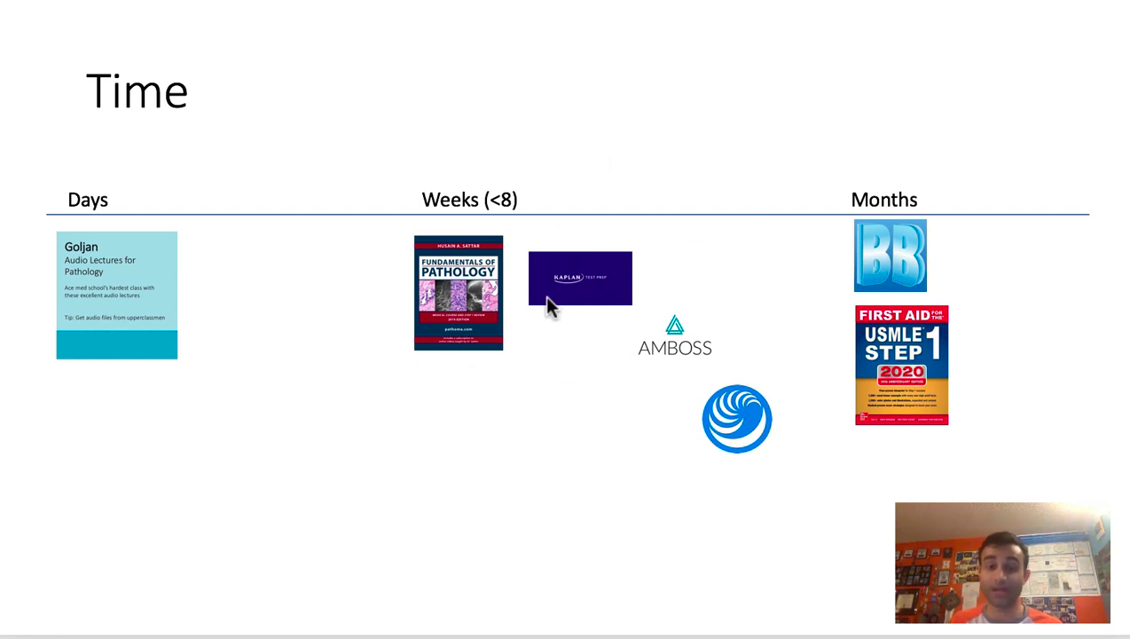
pyautogui.moveTo(588, 344)
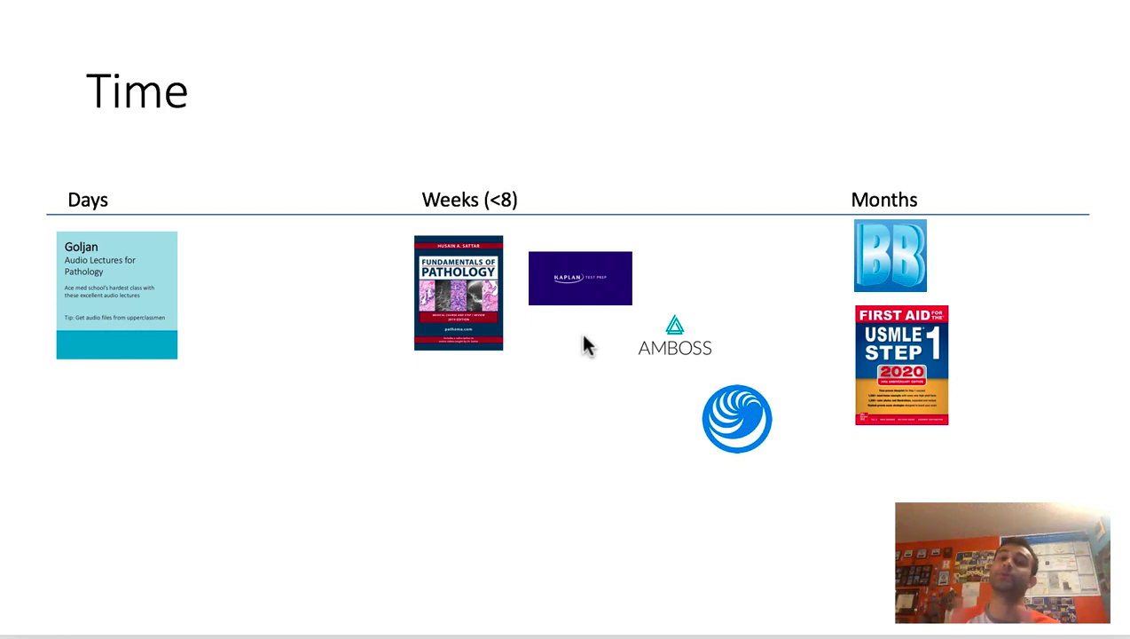
pyautogui.moveTo(838, 92)
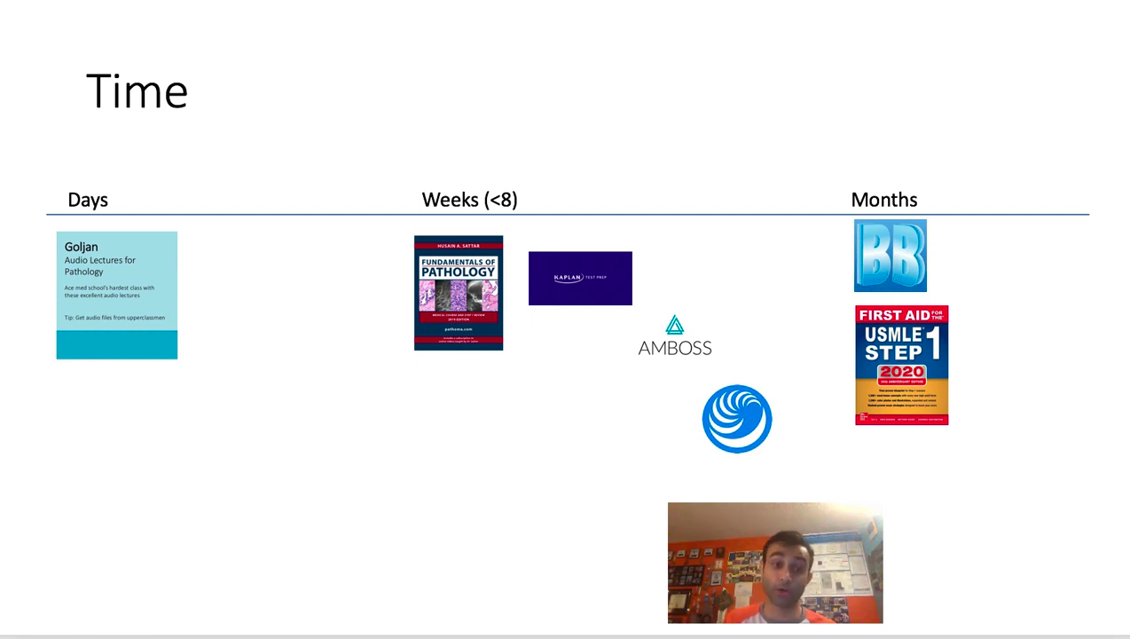
# Advance to the Scores slide ranking resources along the 200–250+ scale
pyautogui.press('right')
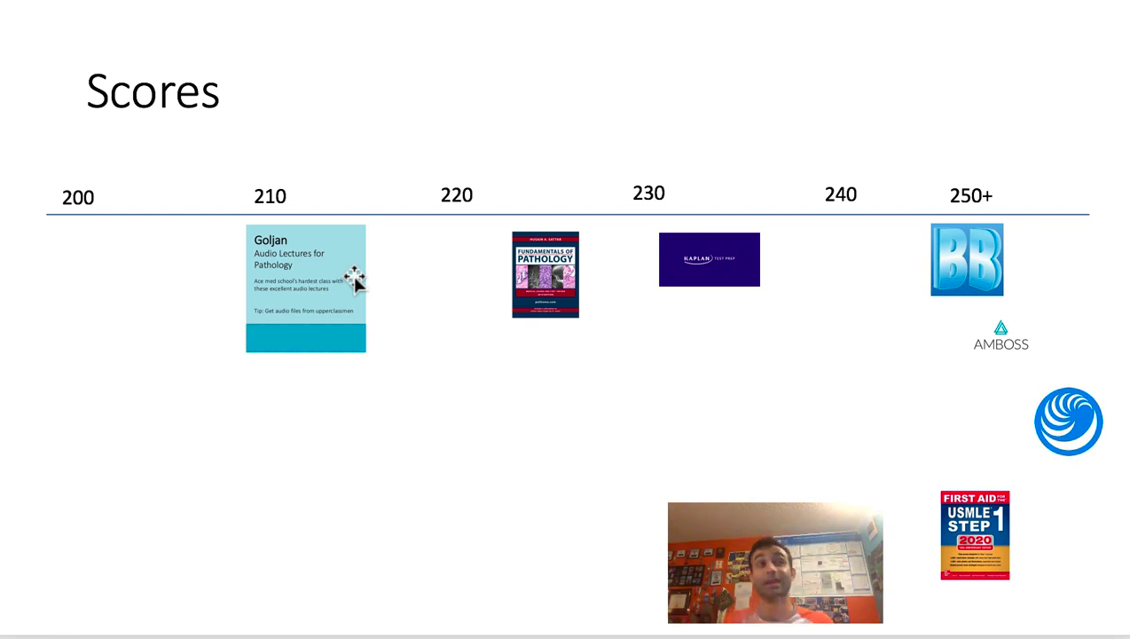
pyautogui.moveTo(524, 139)
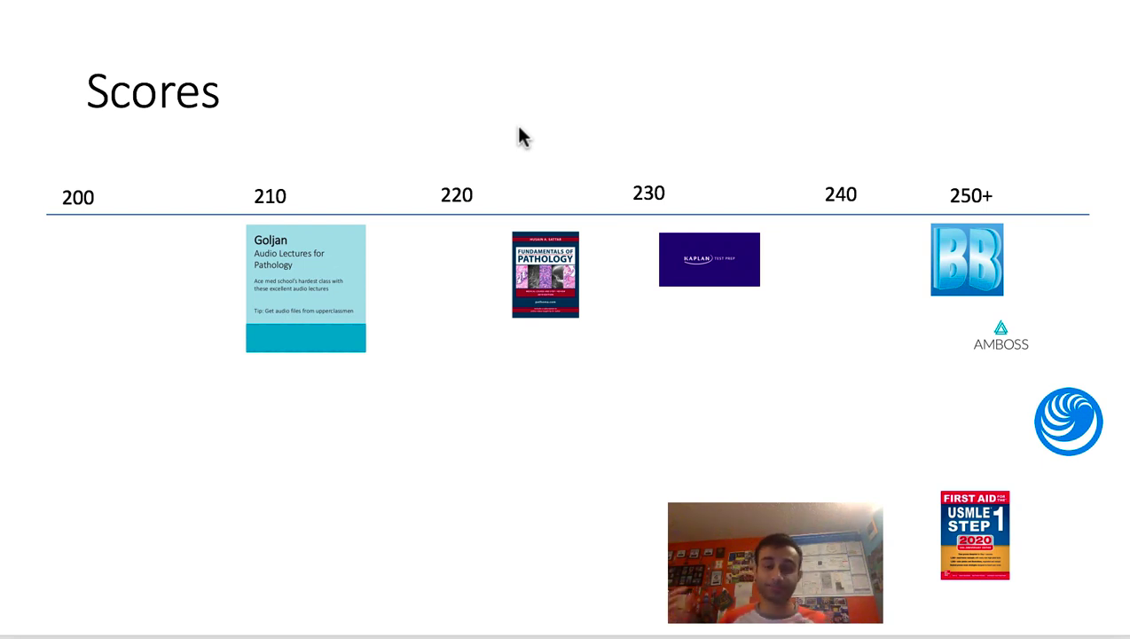
pyautogui.moveTo(726, 217)
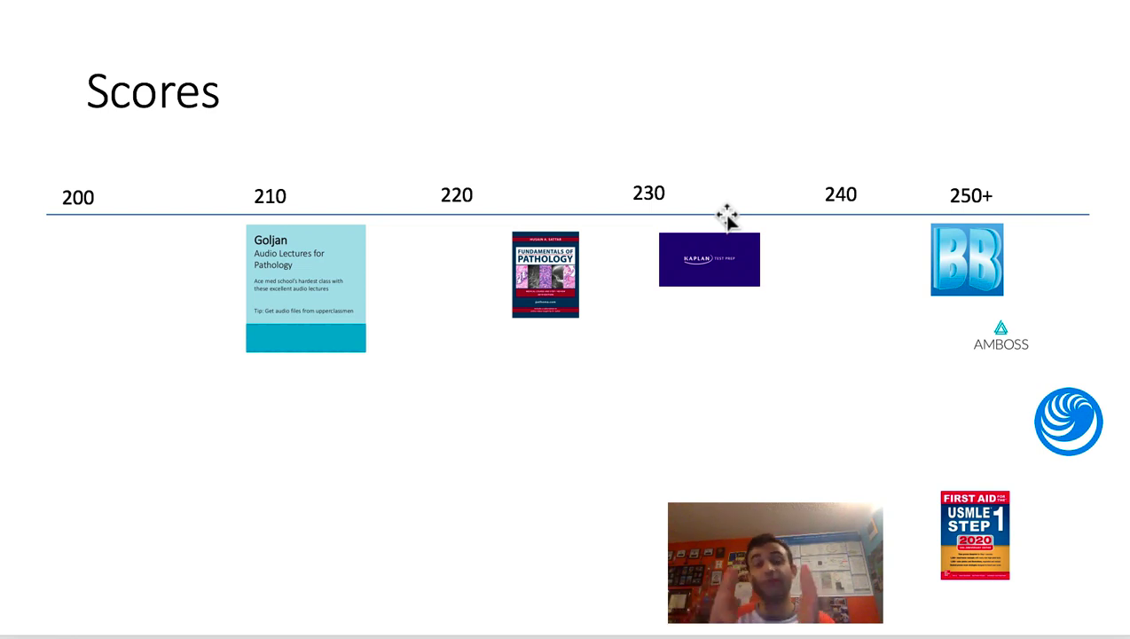
pyautogui.moveTo(962, 329)
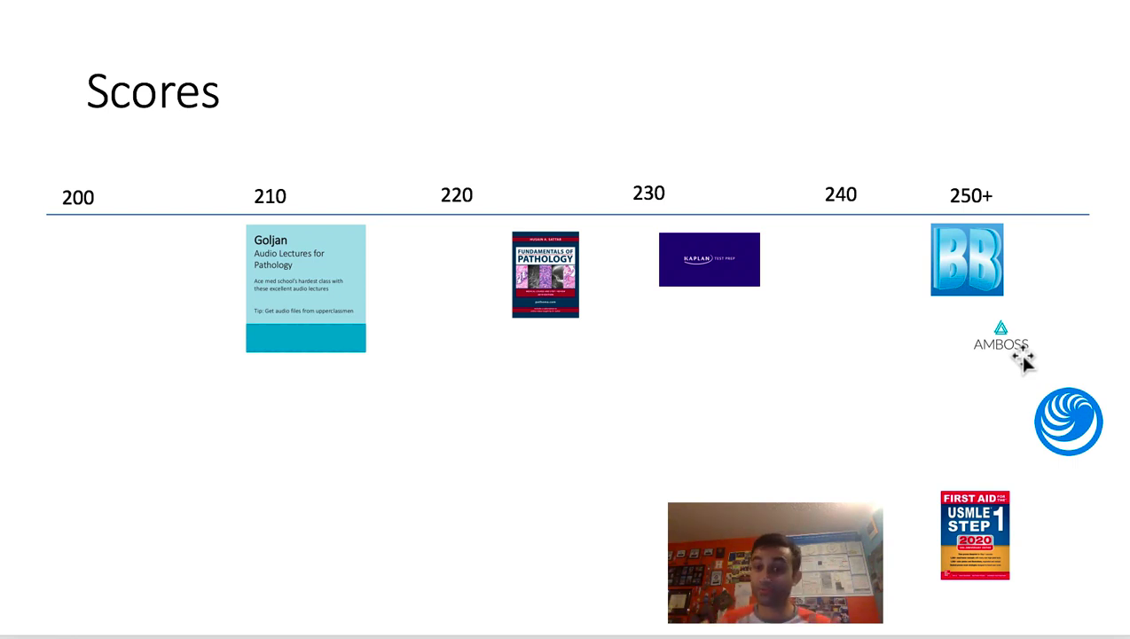
pyautogui.click(1068, 423)
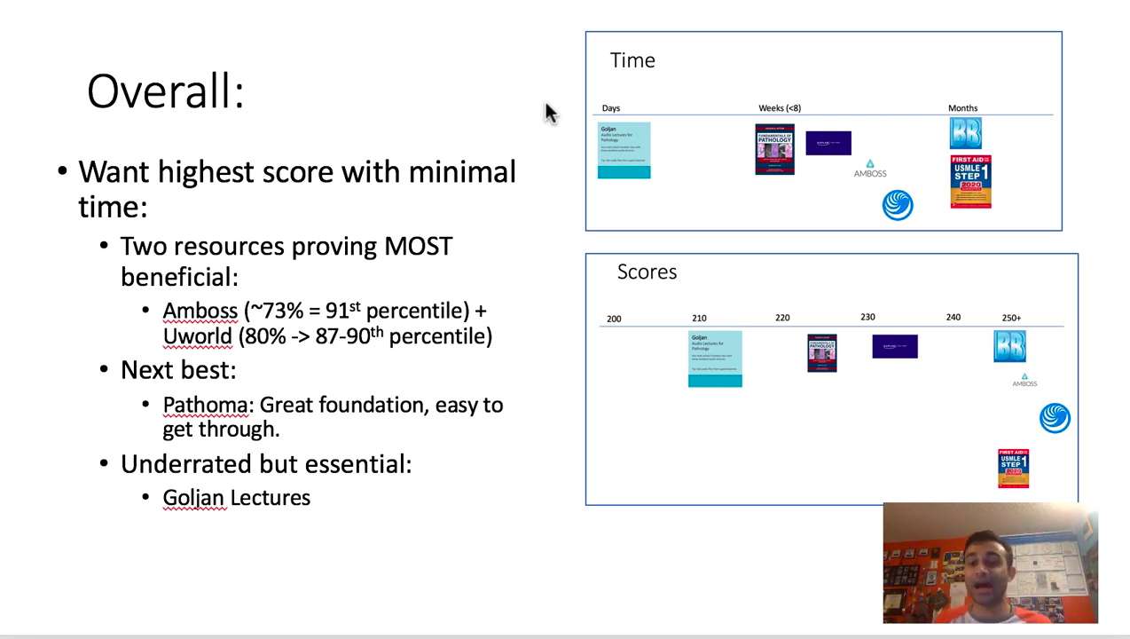
# Mark the 'Next best' and Pathoma bullet lines on the Overall summary slide
pyautogui.moveTo(121, 245); pyautogui.dragTo(494, 337)
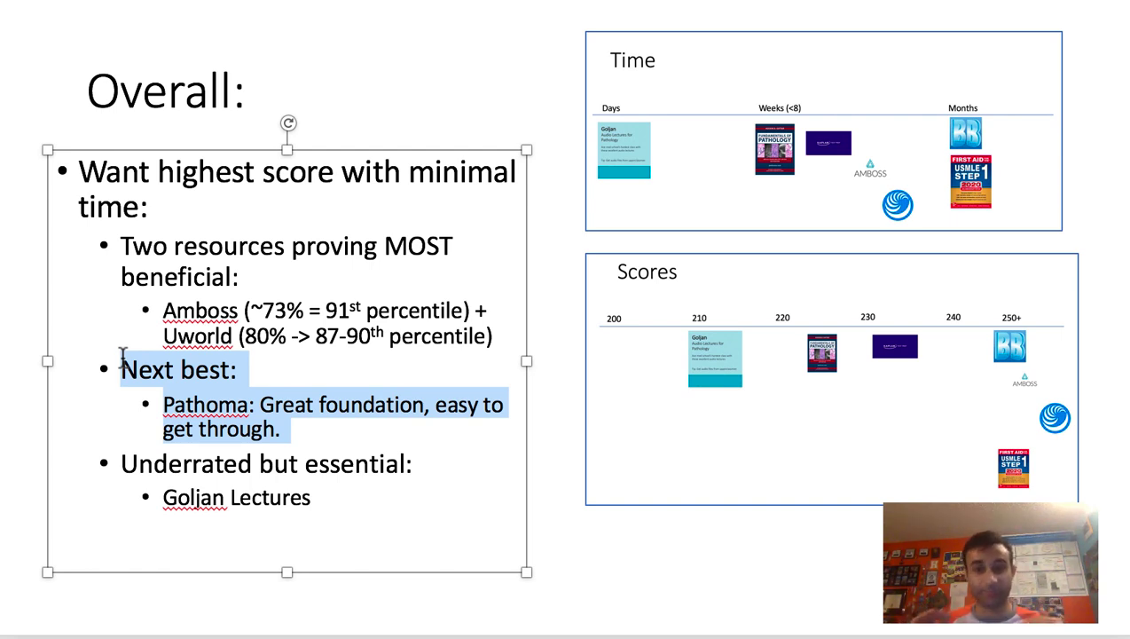
pyautogui.moveTo(863, 282)
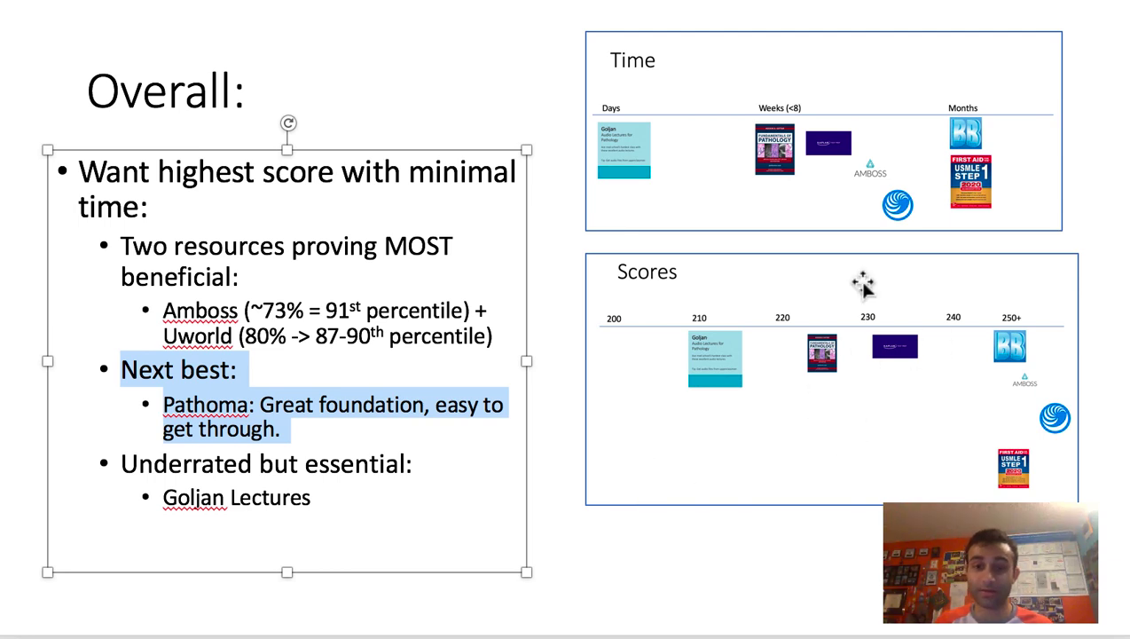
pyautogui.moveTo(834, 384)
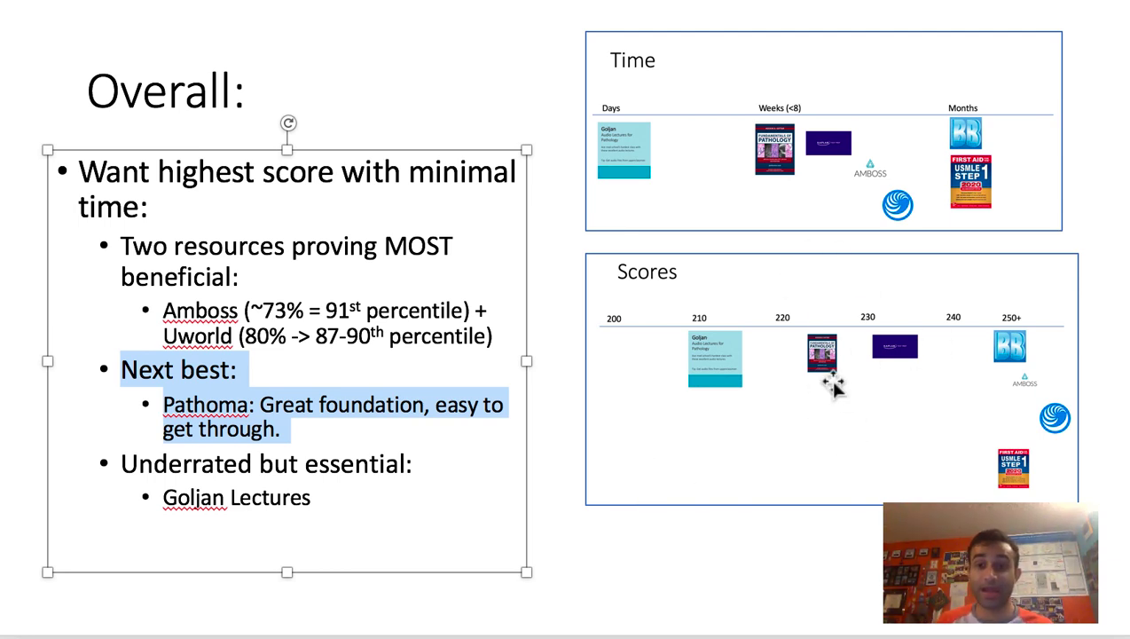
pyautogui.moveTo(729, 113)
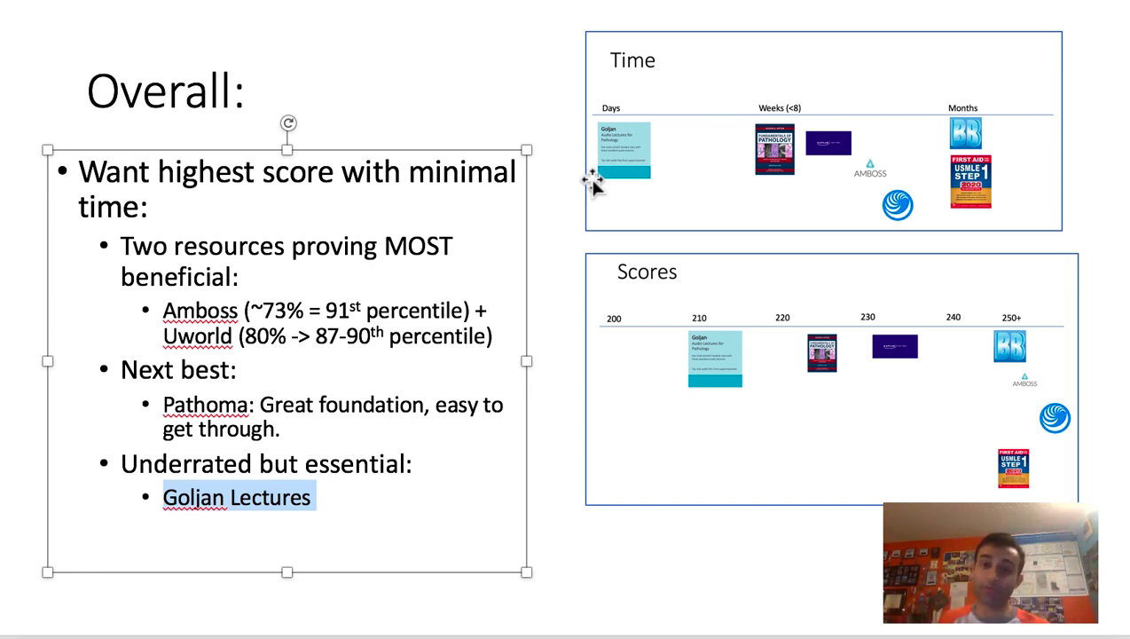
pyautogui.moveTo(718, 346)
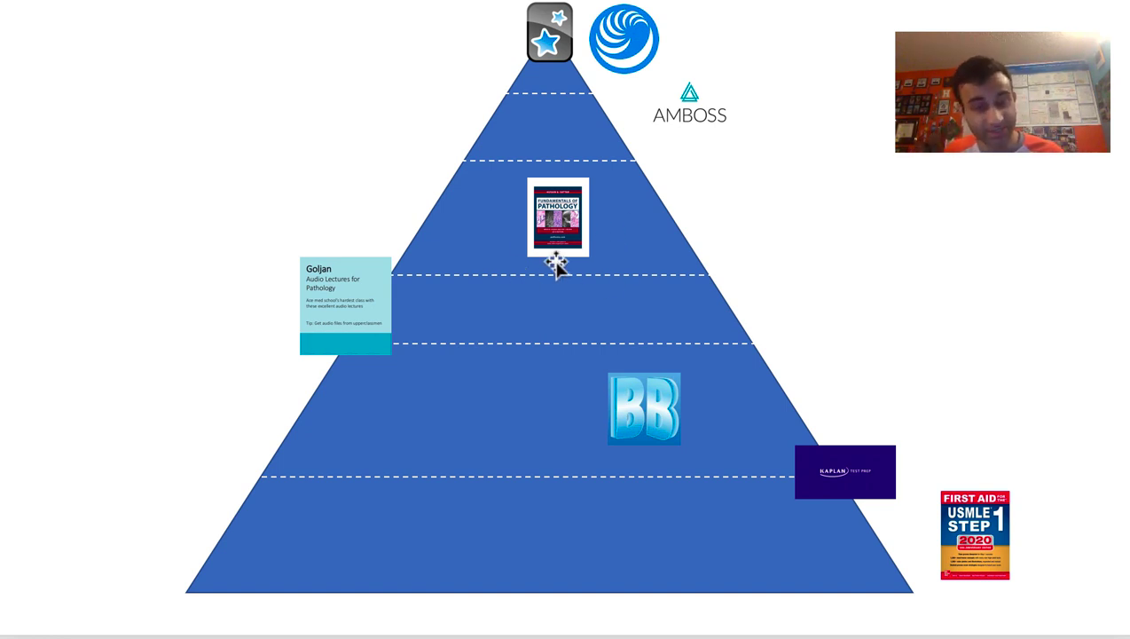
pyautogui.moveTo(362, 117)
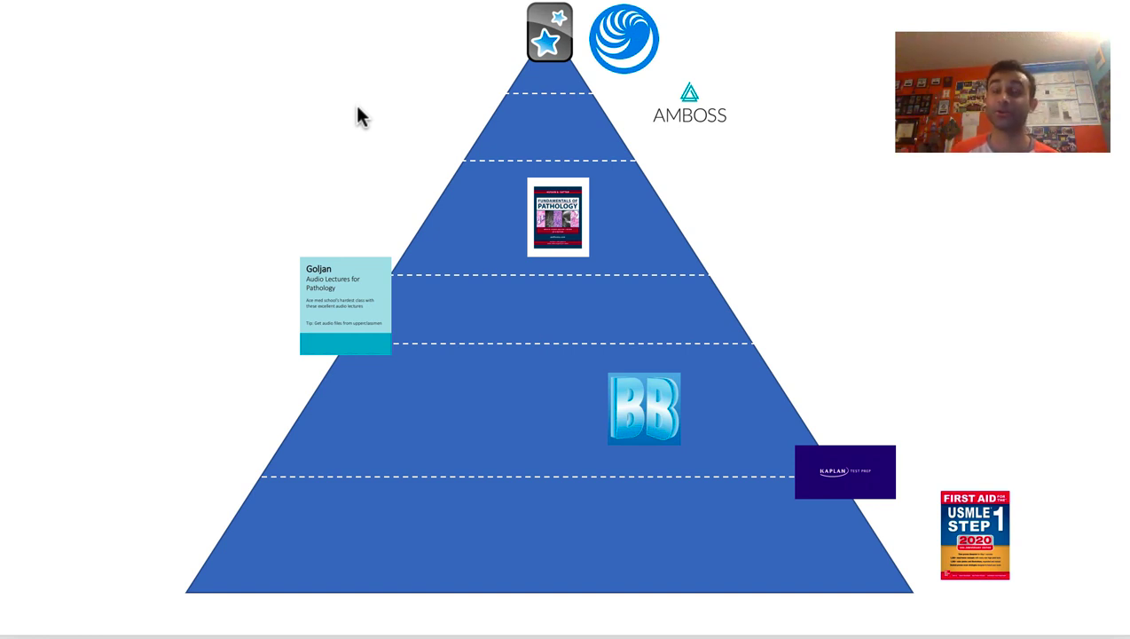
pyautogui.moveTo(433, 246)
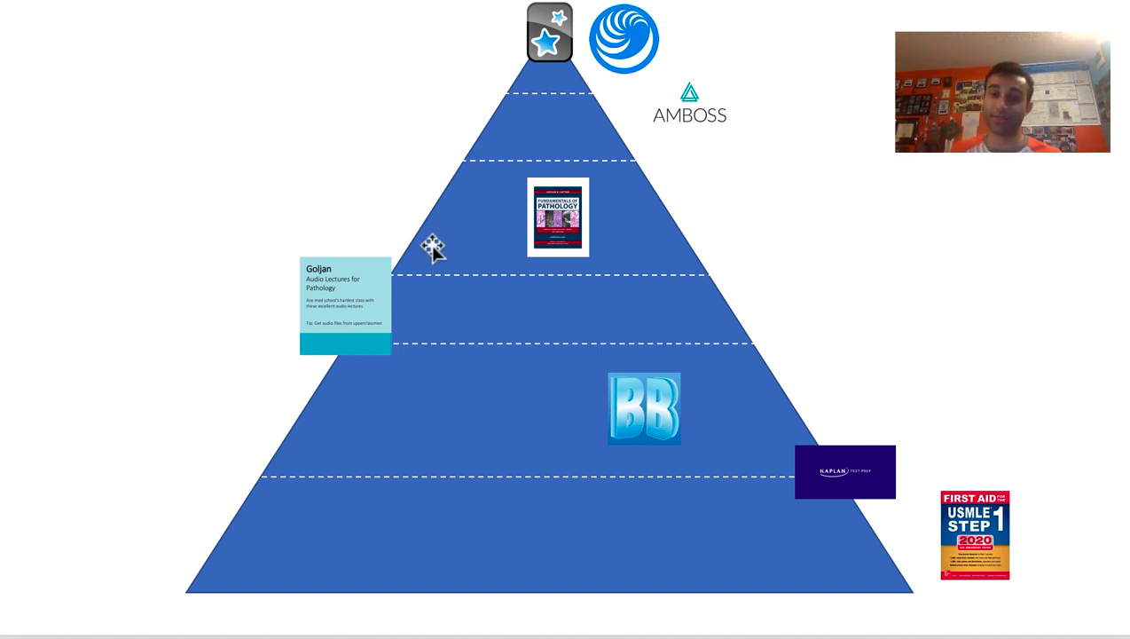
pyautogui.moveTo(464, 39)
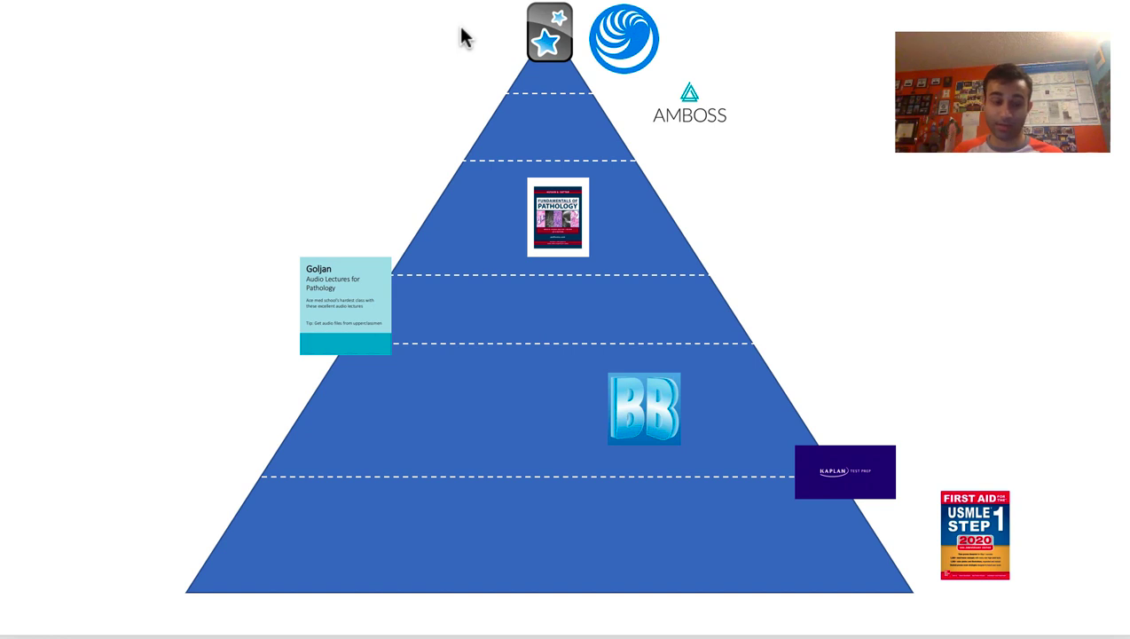